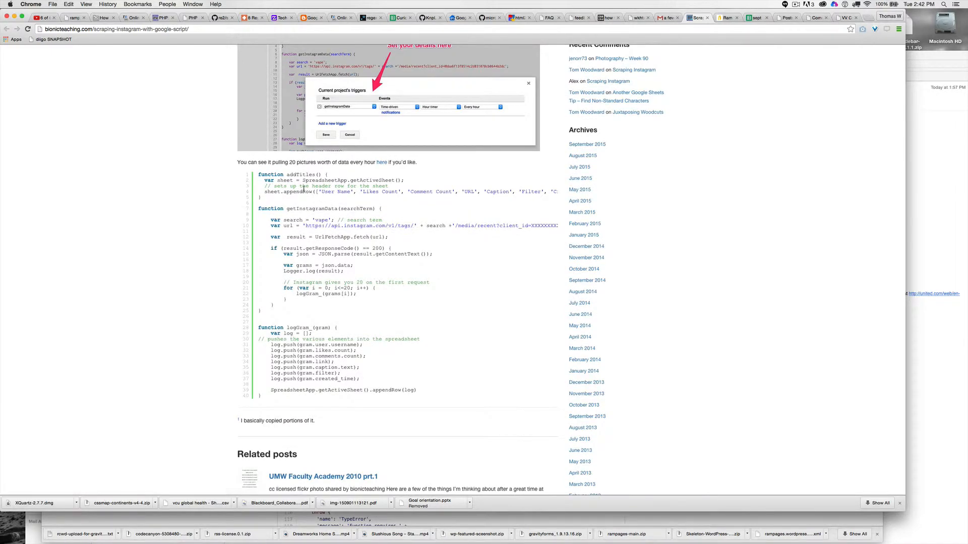
Review the Bionic Teaching blog script, then create a new Google Sheets spreadsheet from Drive
scroll("up", 3)
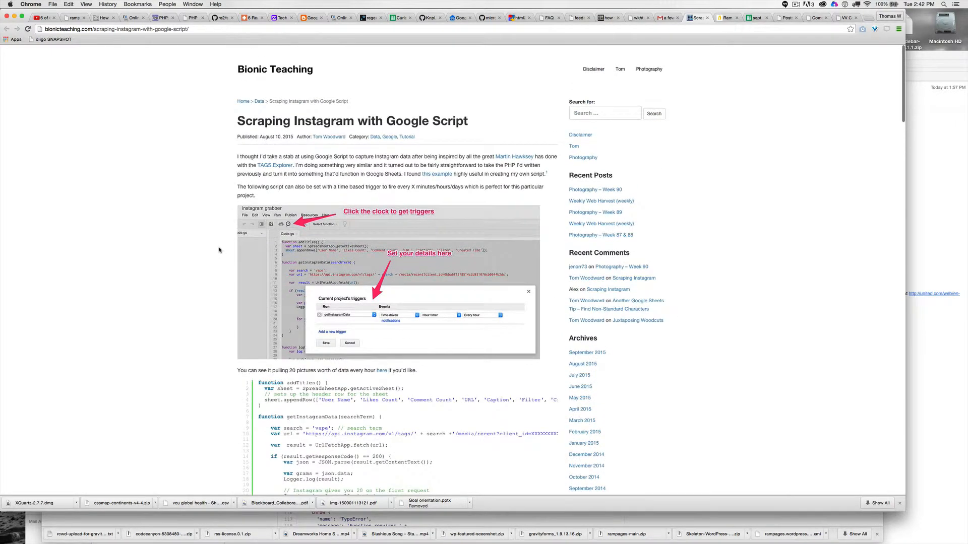
scroll("down", 3)
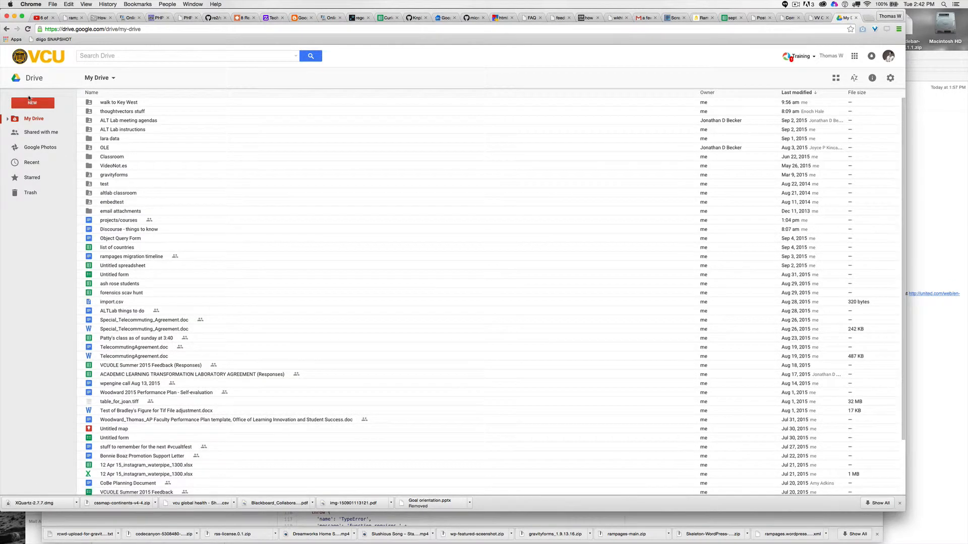
left_click(32, 102)
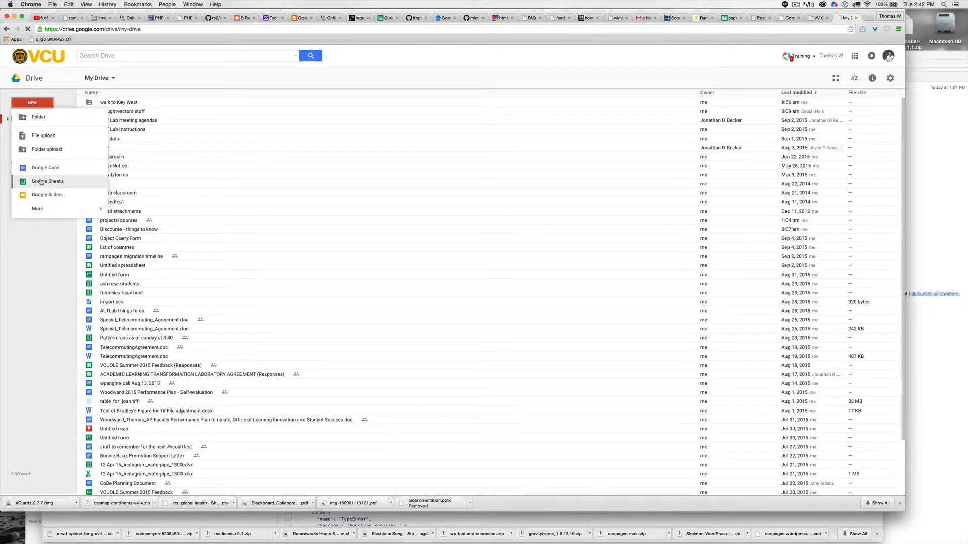
left_click(47, 181)
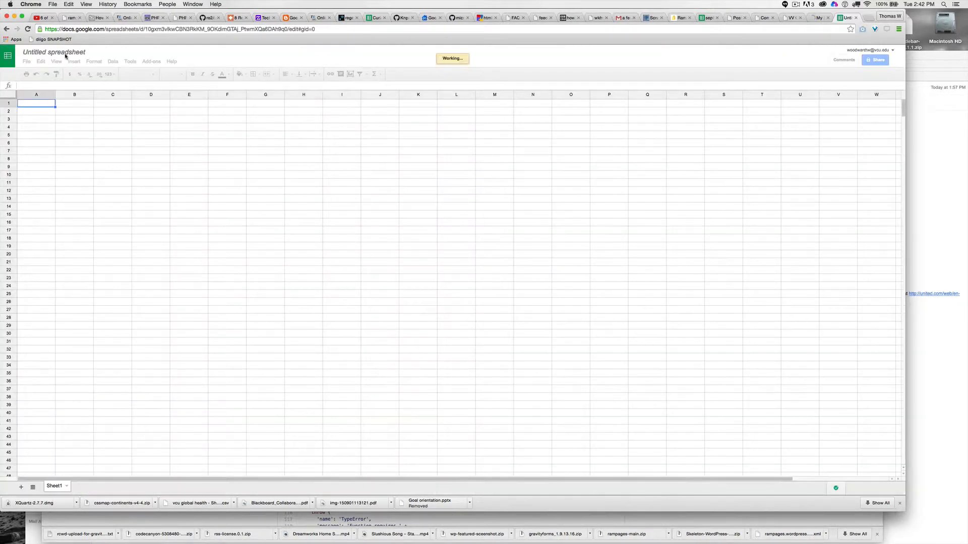
Title the spreadsheet '#yesmeansyes instagram' and launch its Script editor from Tools
left_click(54, 51)
type("#yesmeansyes")
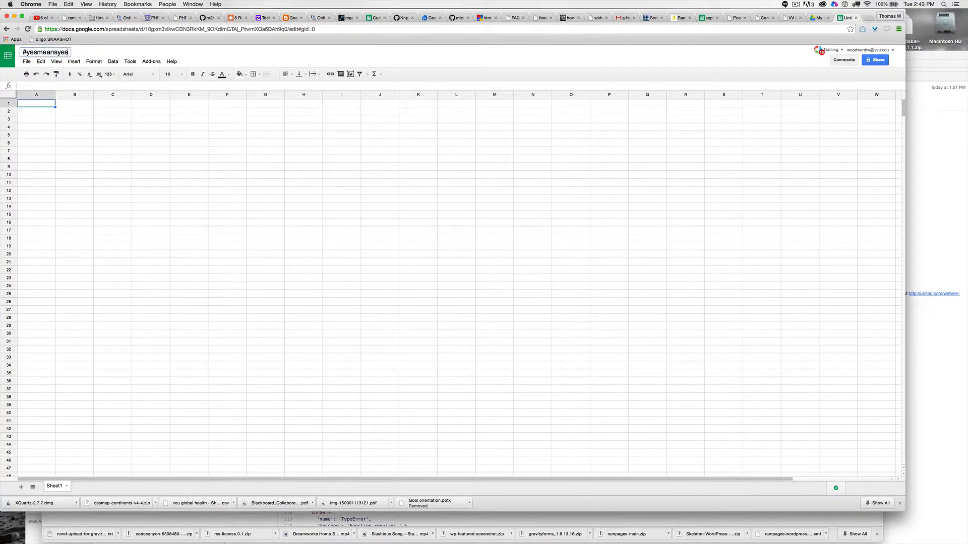
type("instagram")
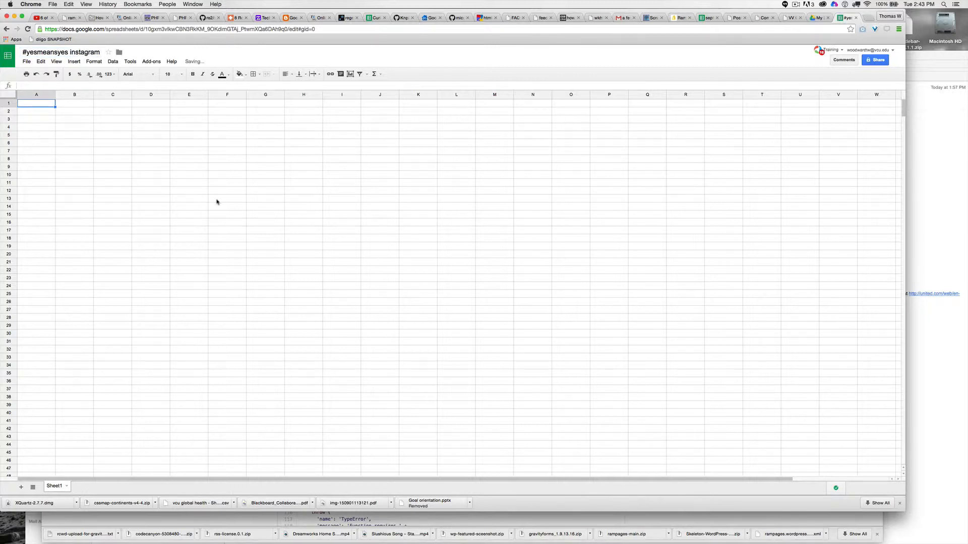
left_click(129, 61)
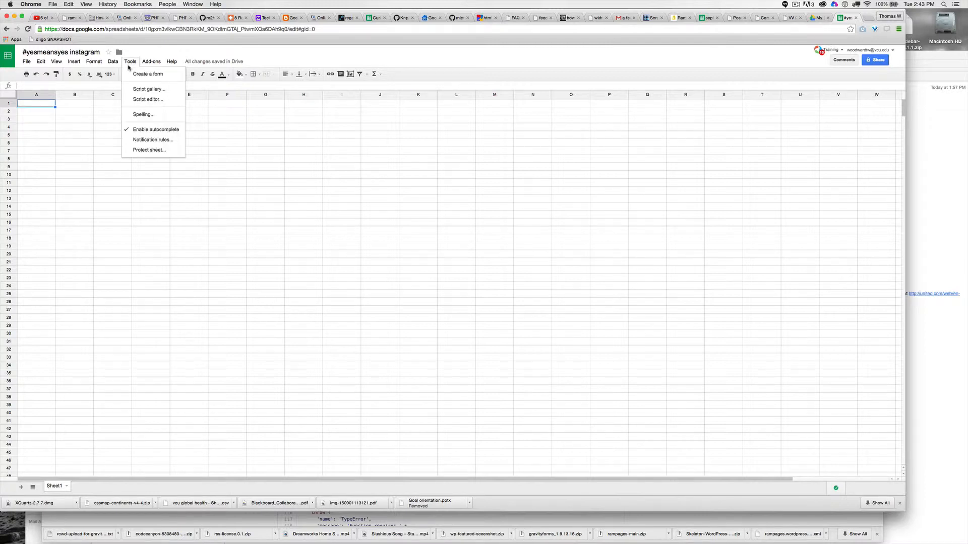
mouse_move(133, 85)
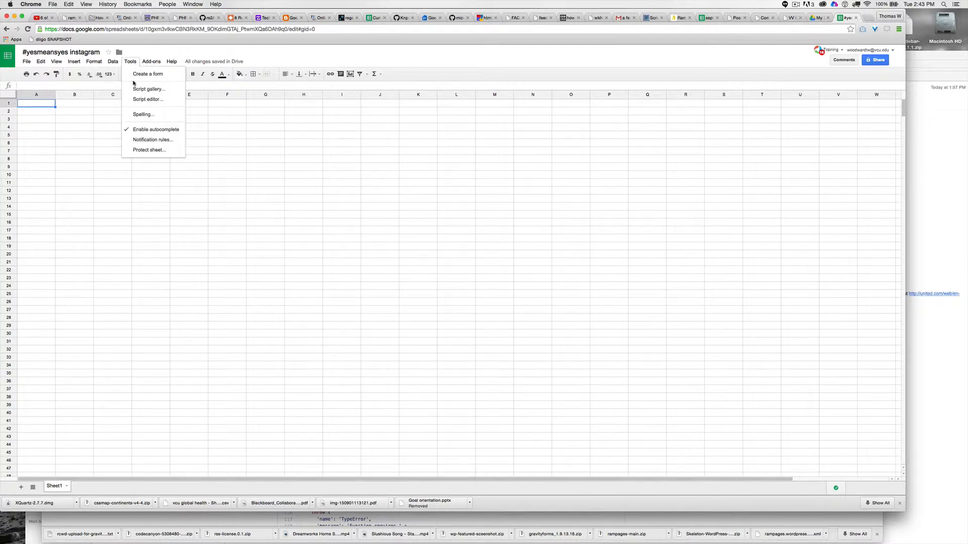
left_click(148, 99)
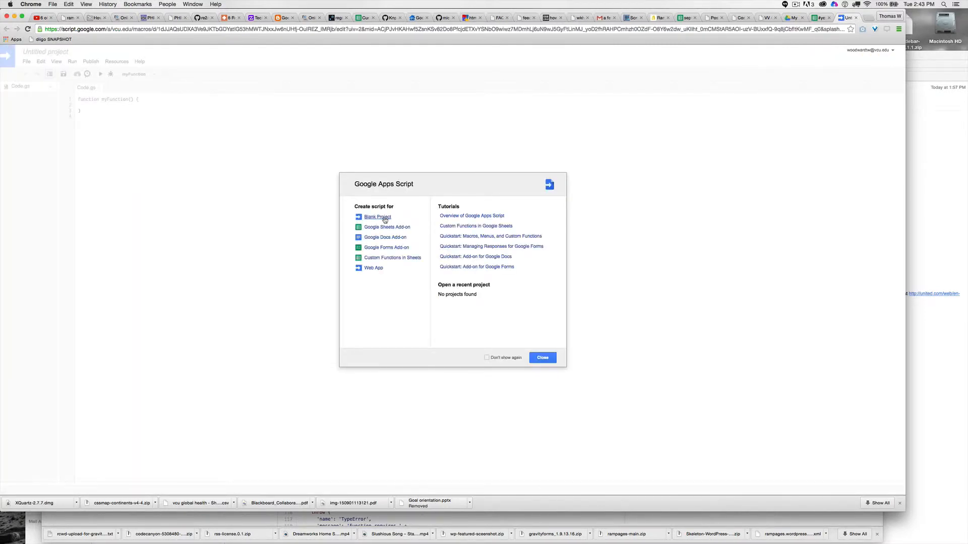
Choose Blank Project in the Apps Script welcome dialog
left_click(376, 217)
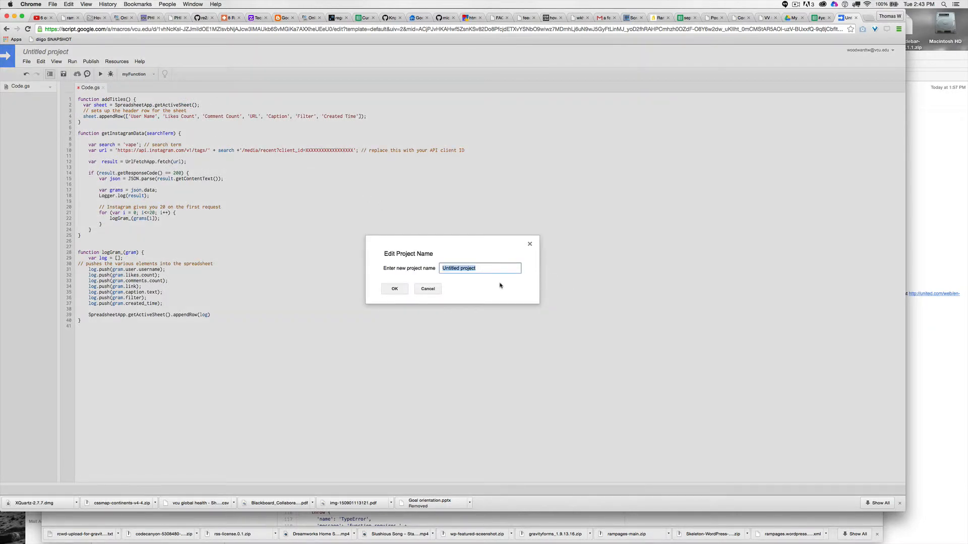
Enter 'yesmeansyes' as the project name and confirm with OK
type("yesmeansyes")
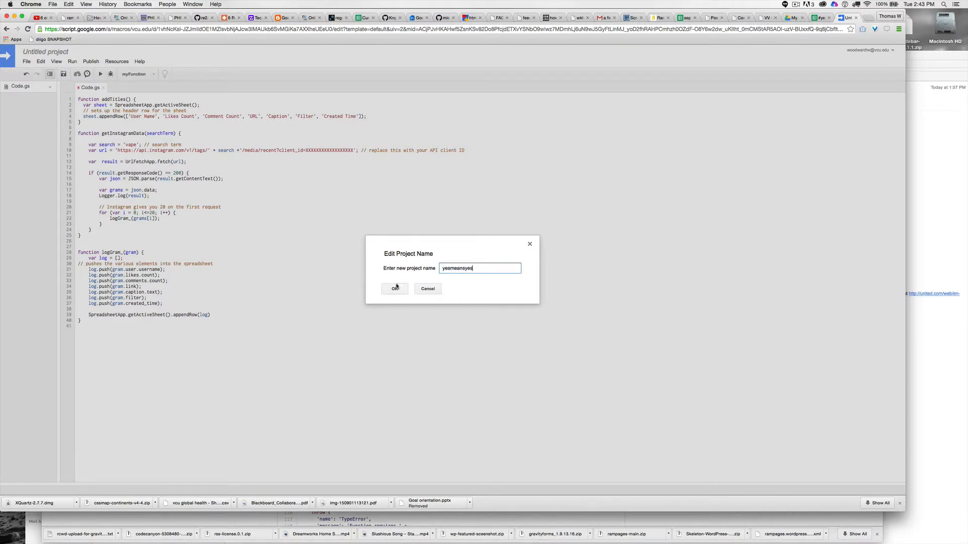
left_click(393, 289)
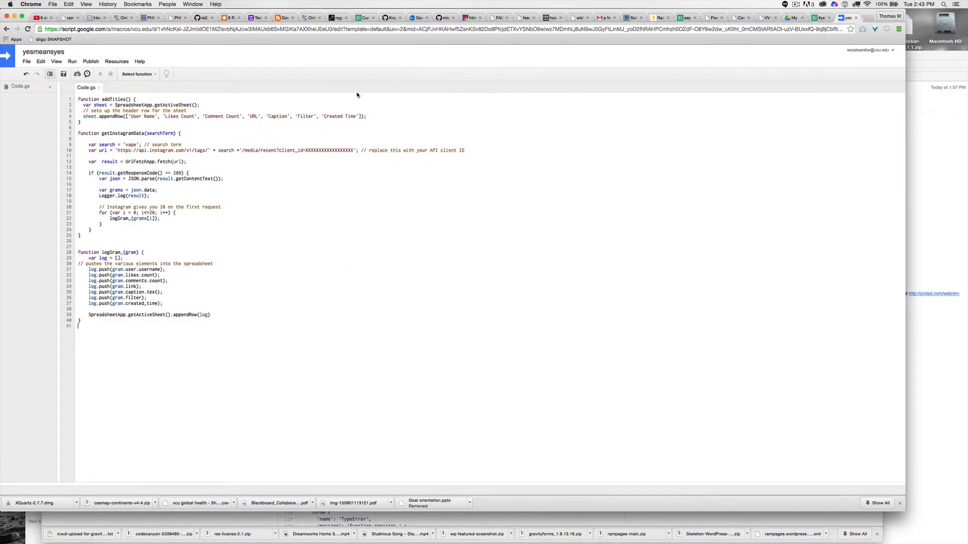
Run addTitles and allow the script spreadsheet and external-service permissions
left_click(137, 74)
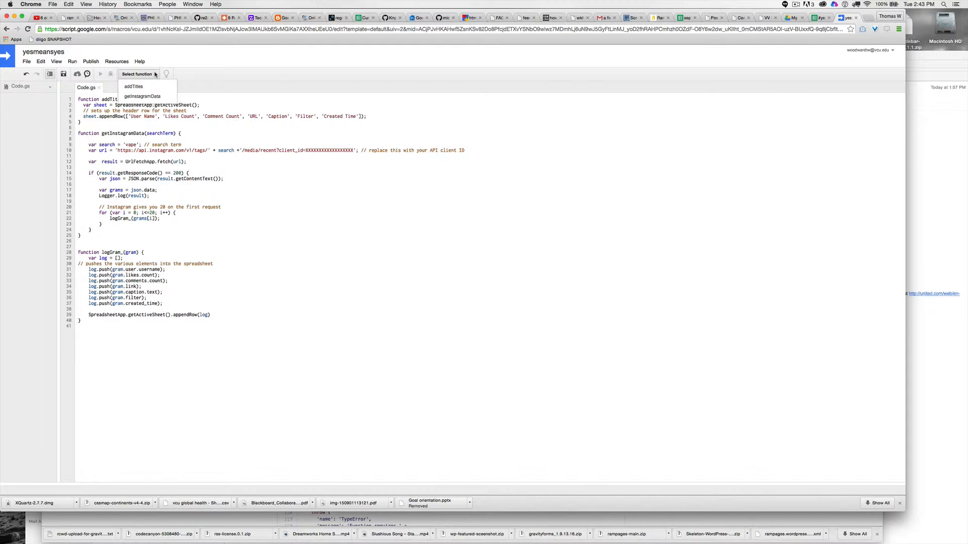
left_click(133, 86)
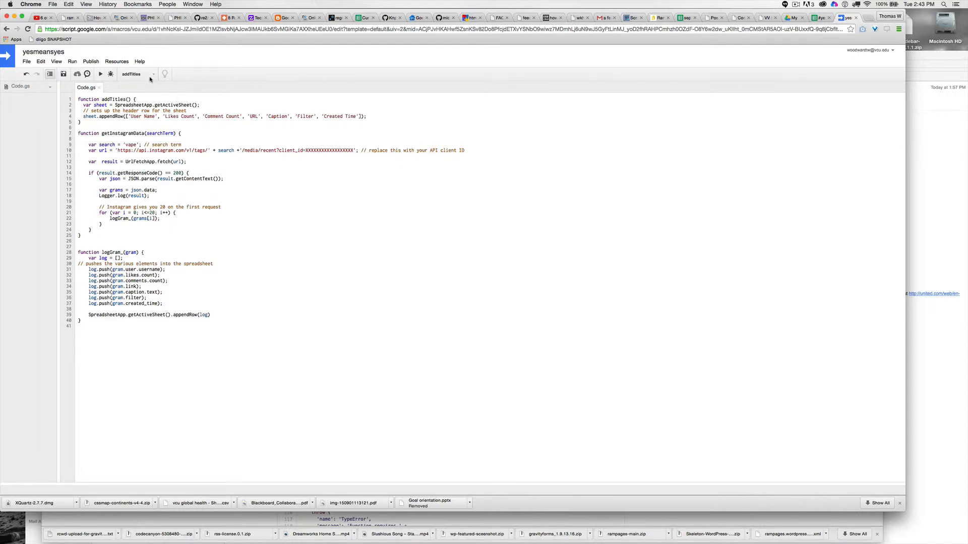
left_click(100, 74)
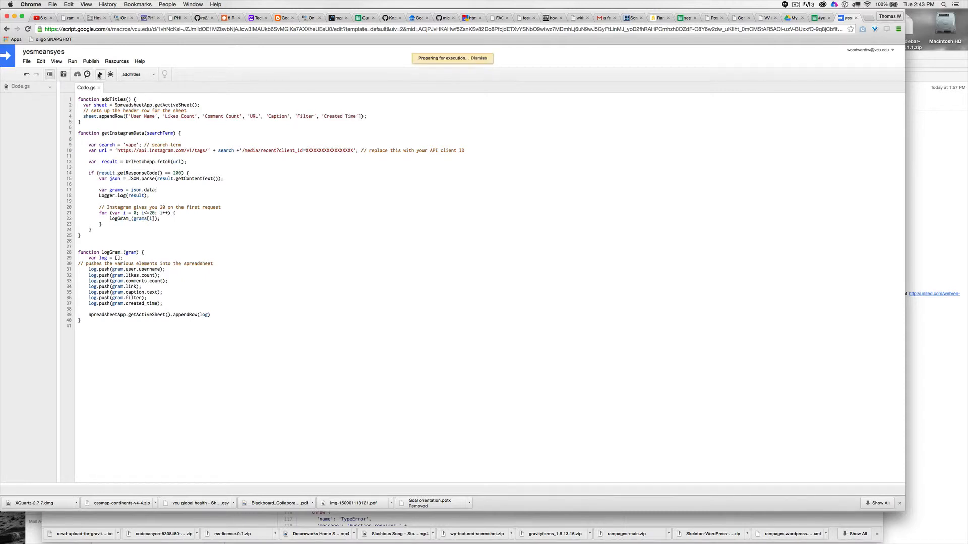
left_click(110, 74)
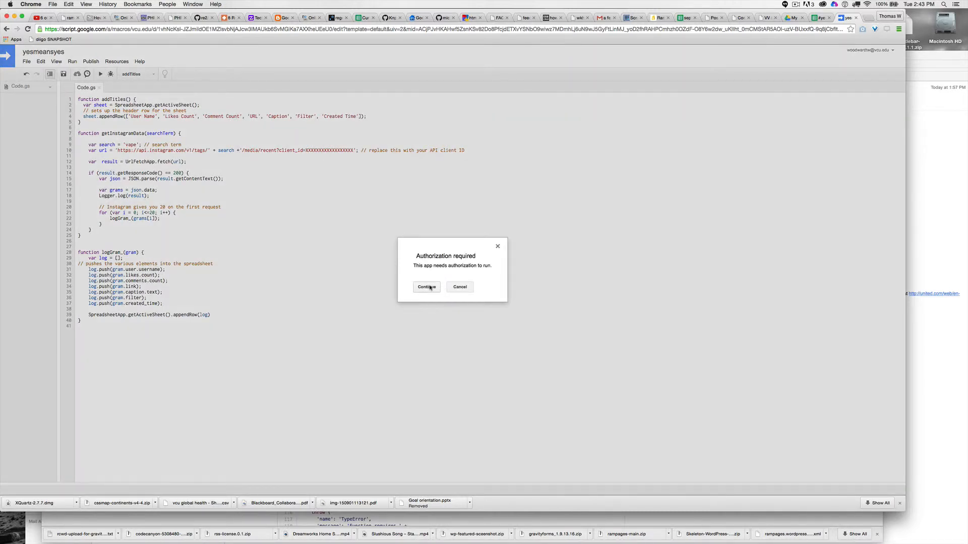
left_click(426, 286)
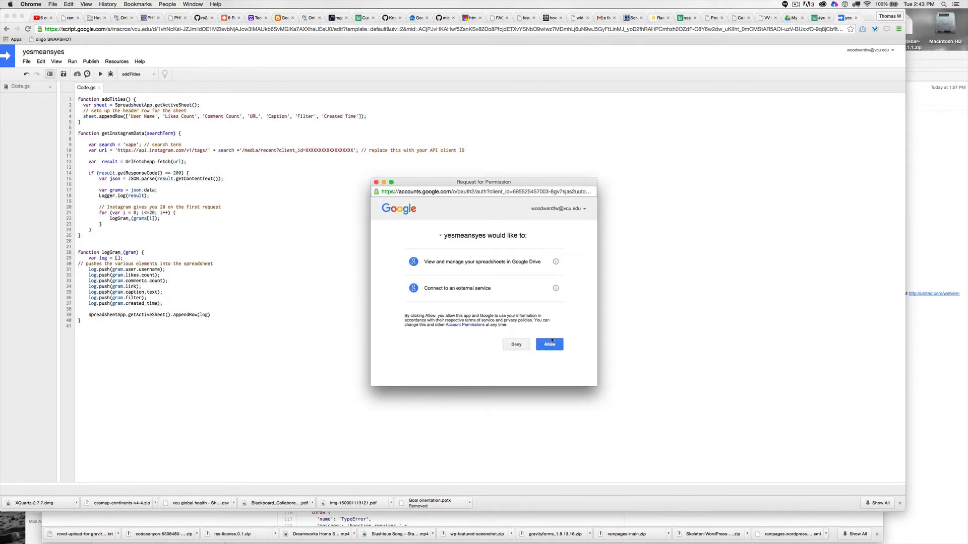
left_click(548, 345)
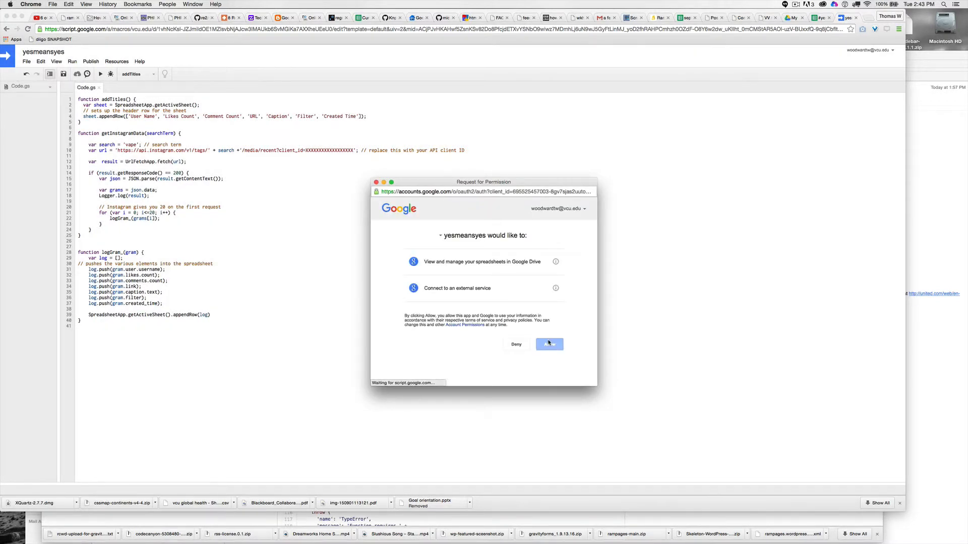
left_click(549, 344)
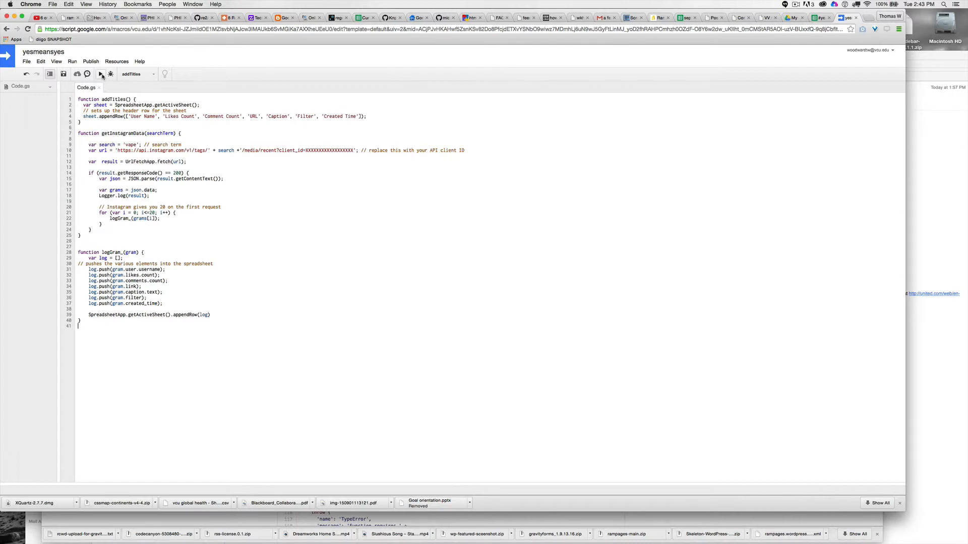
Run getInstagramData, then check the header row User Name through Created Time in the sheet
left_click(137, 74)
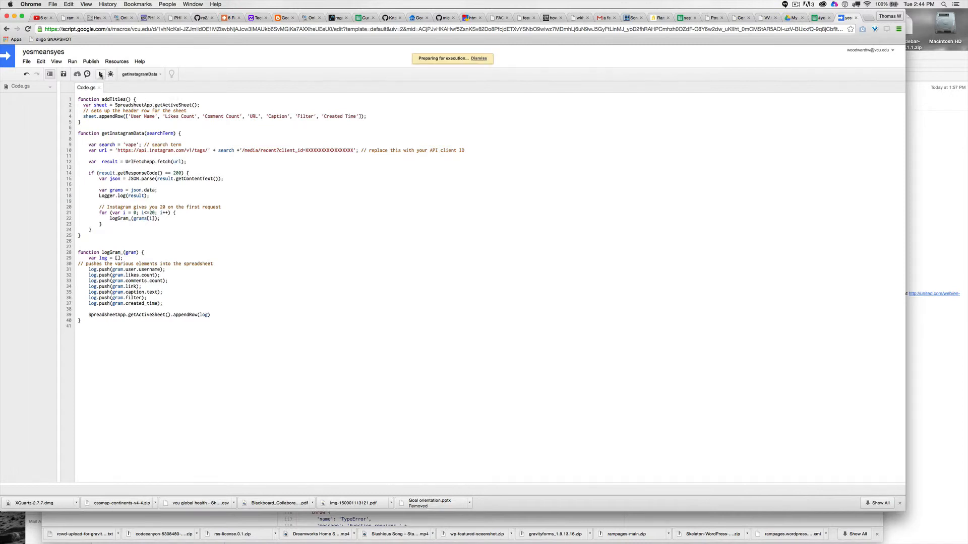
left_click(99, 74)
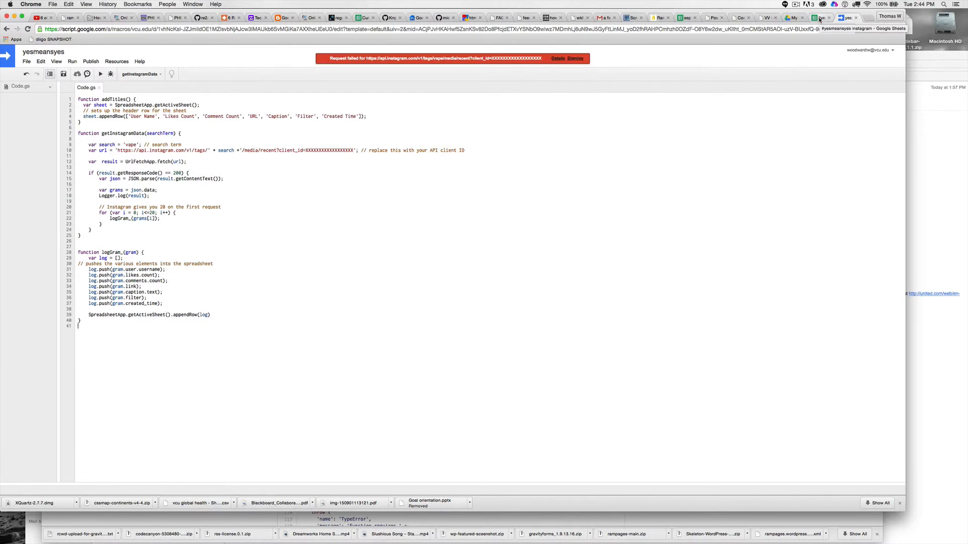
mouse_move(577, 94)
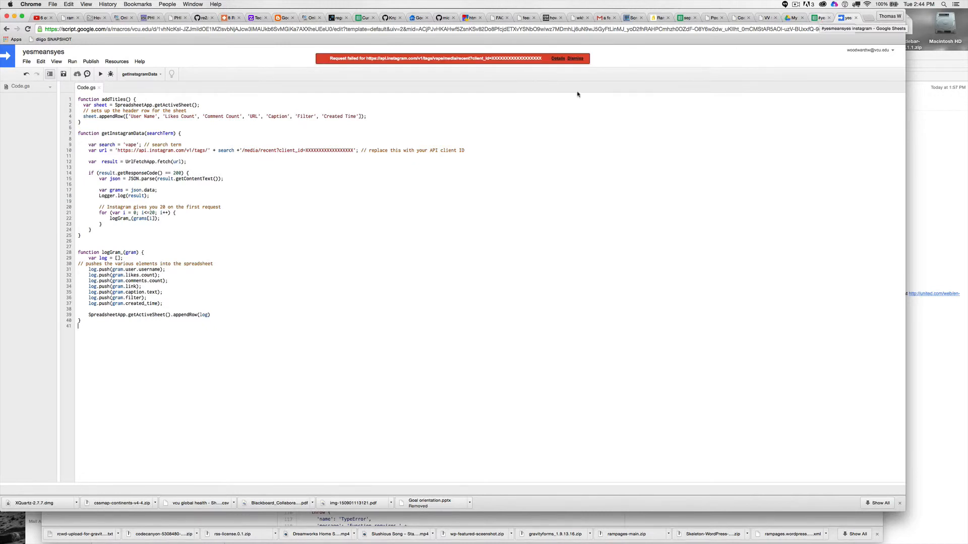
double_click(328, 150)
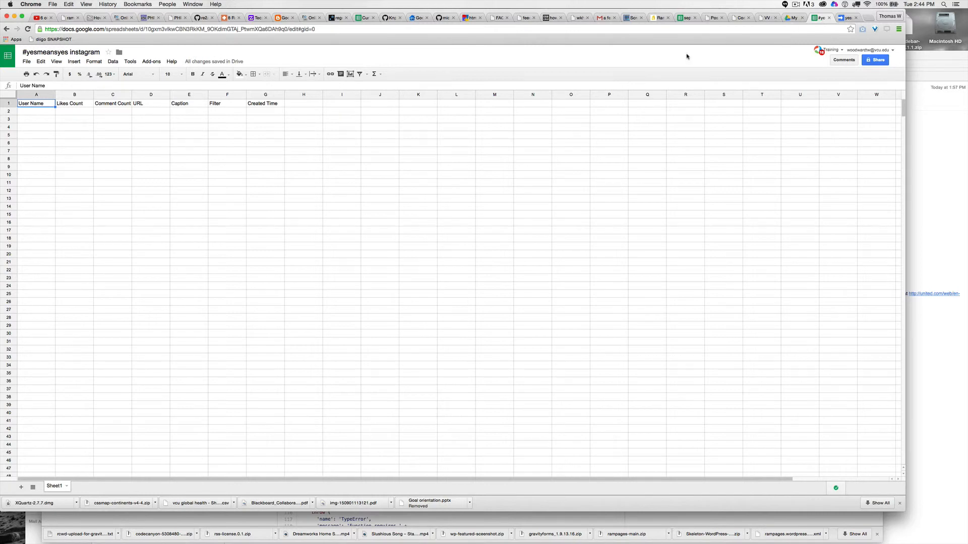
mouse_move(801, 17)
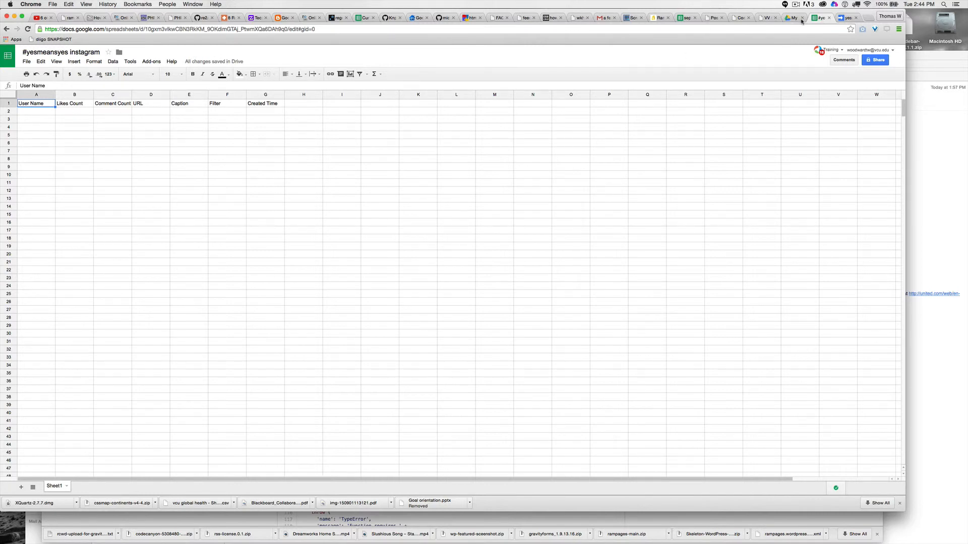
mouse_move(793, 17)
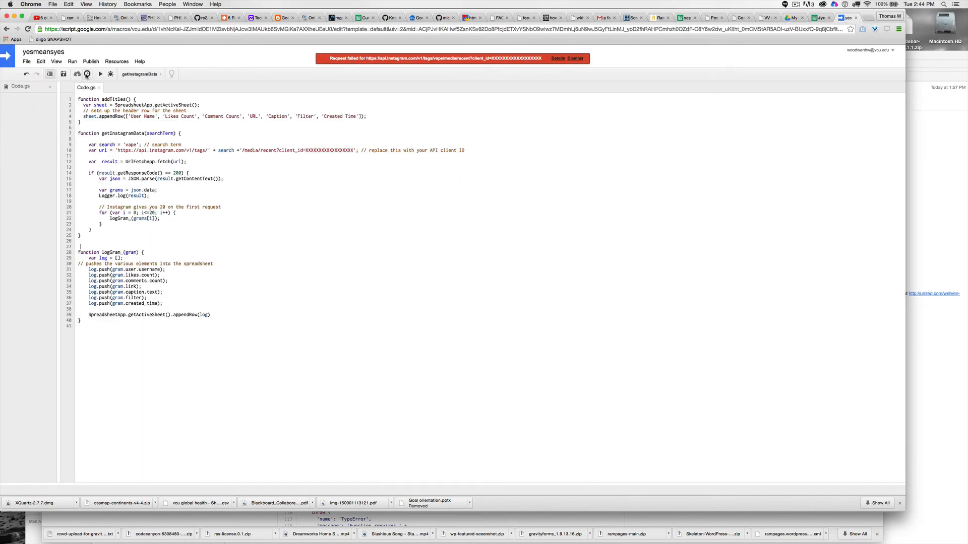
Inspect the current project's triggers, find none, and cancel the dialog
left_click(87, 74)
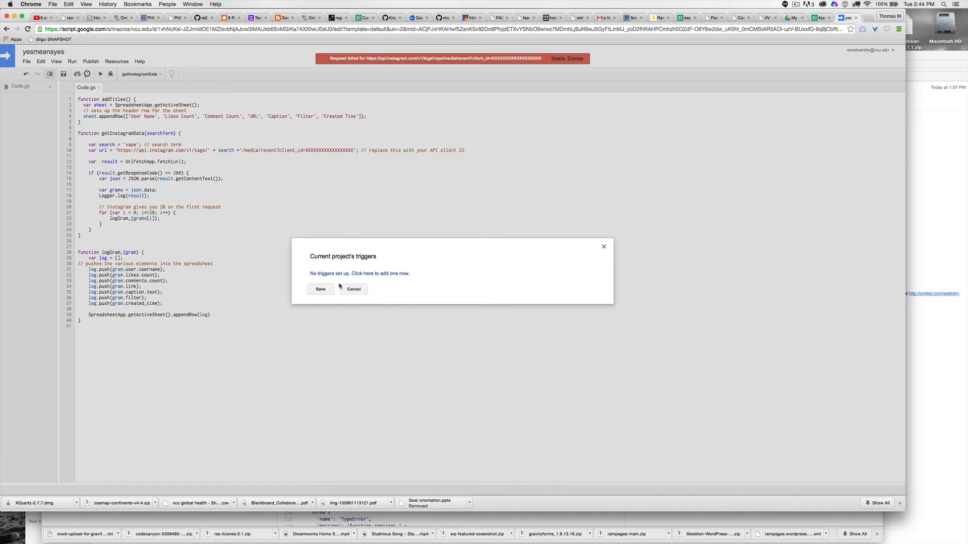
left_click(353, 289)
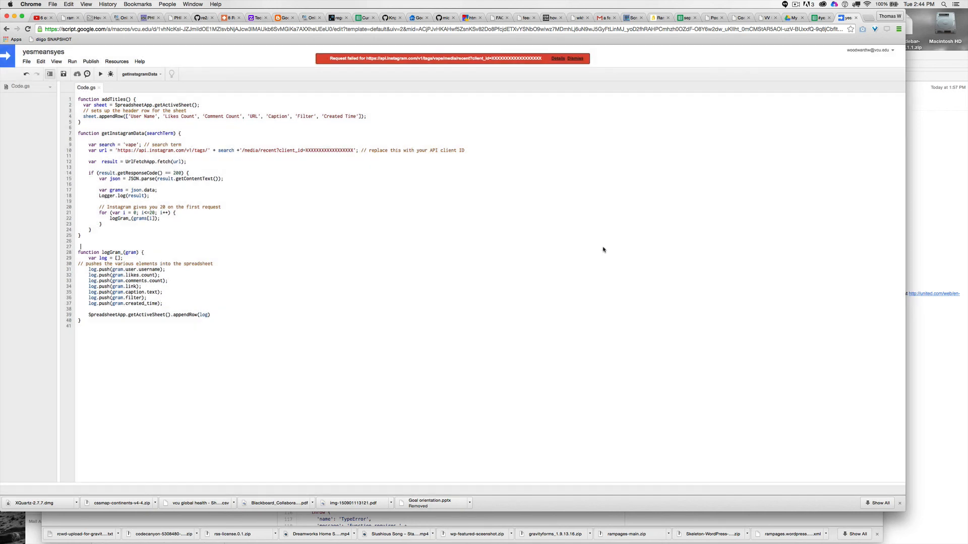